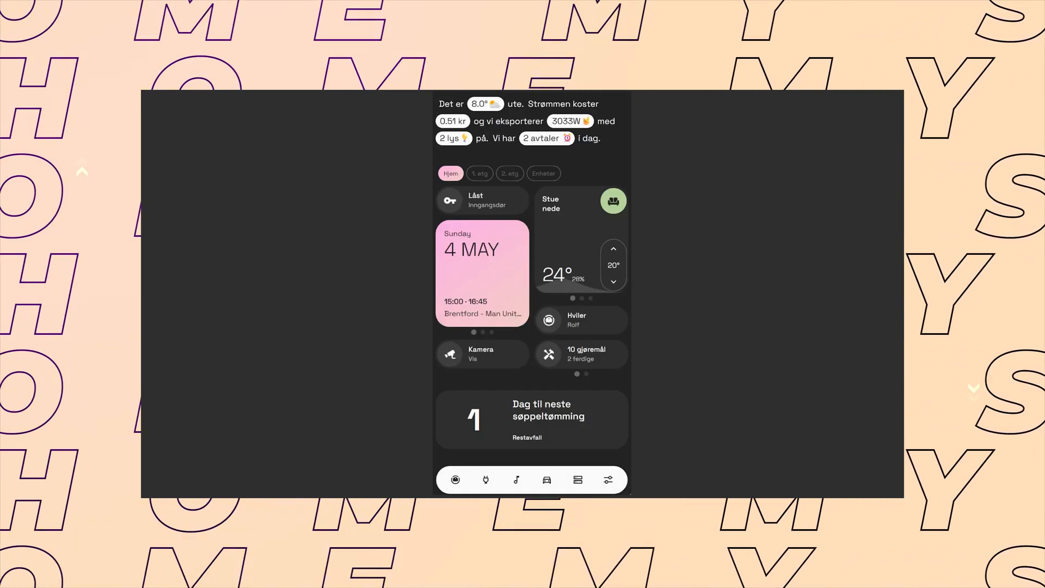
Step: Declare the card type custom:paper-buttons-row and begin its buttons list
click(613, 282)
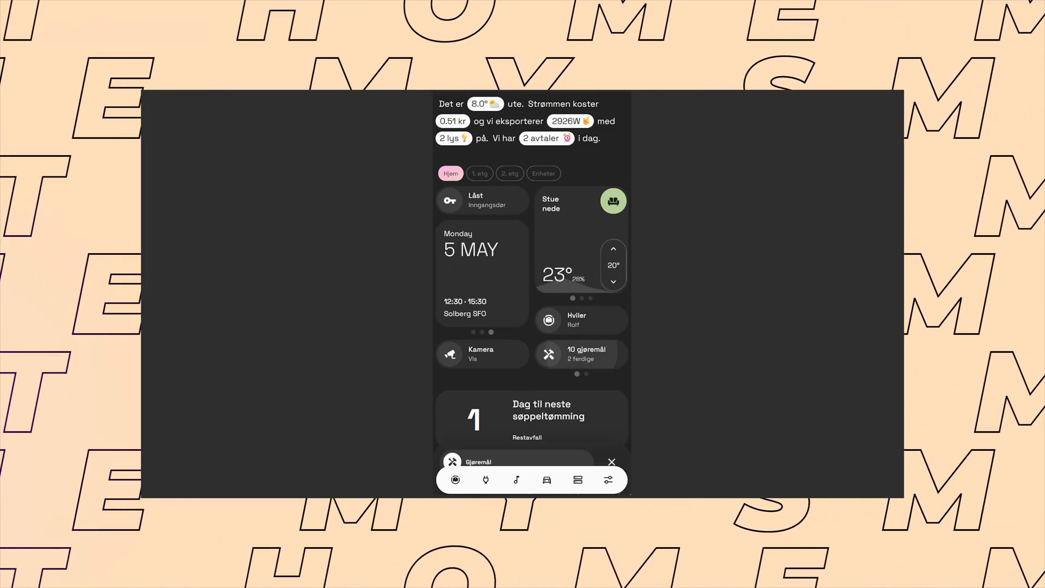
click(609, 462)
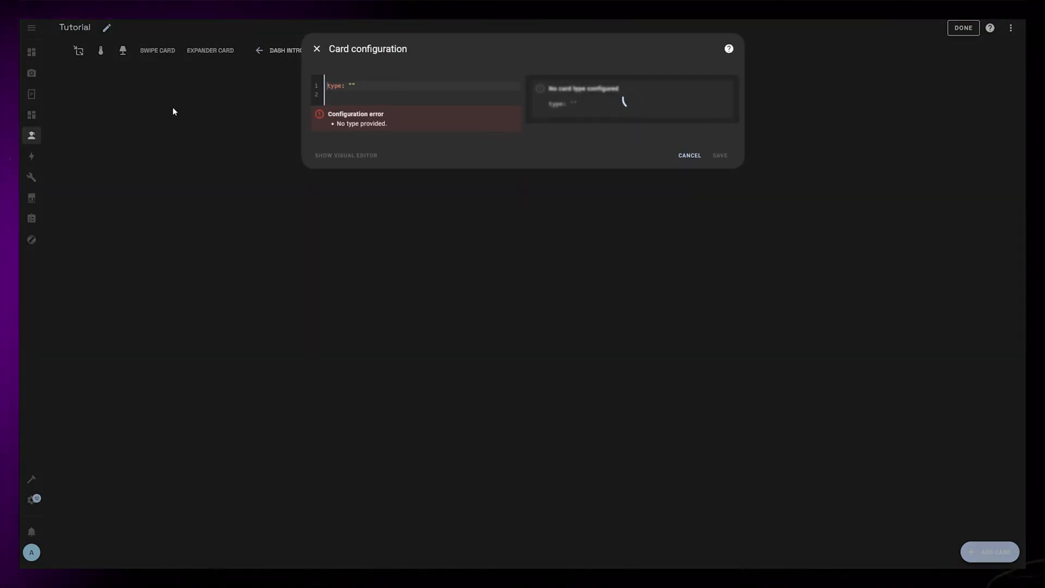
text(custom:paper-b)
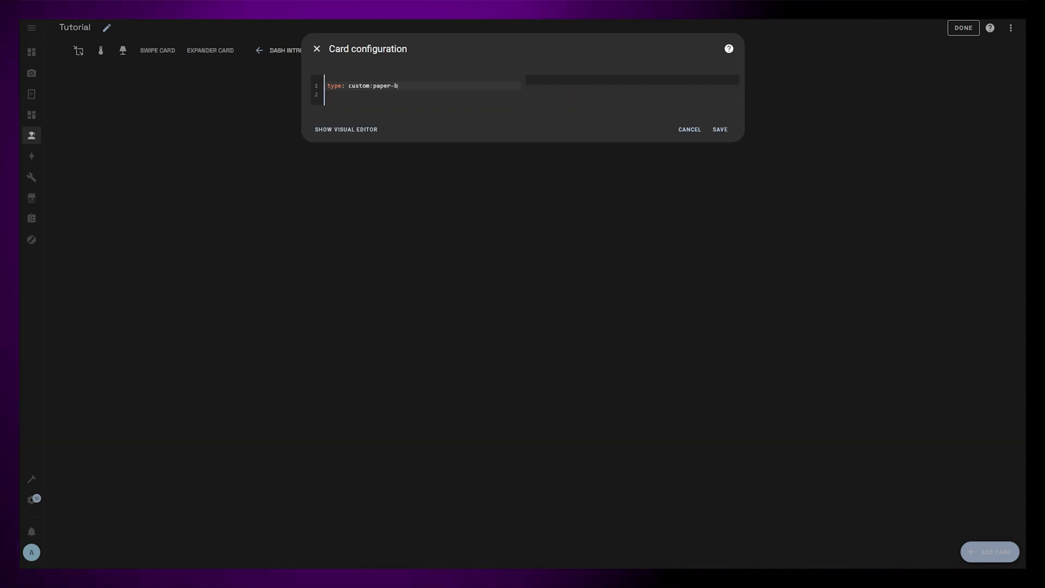
text(uttons-row)
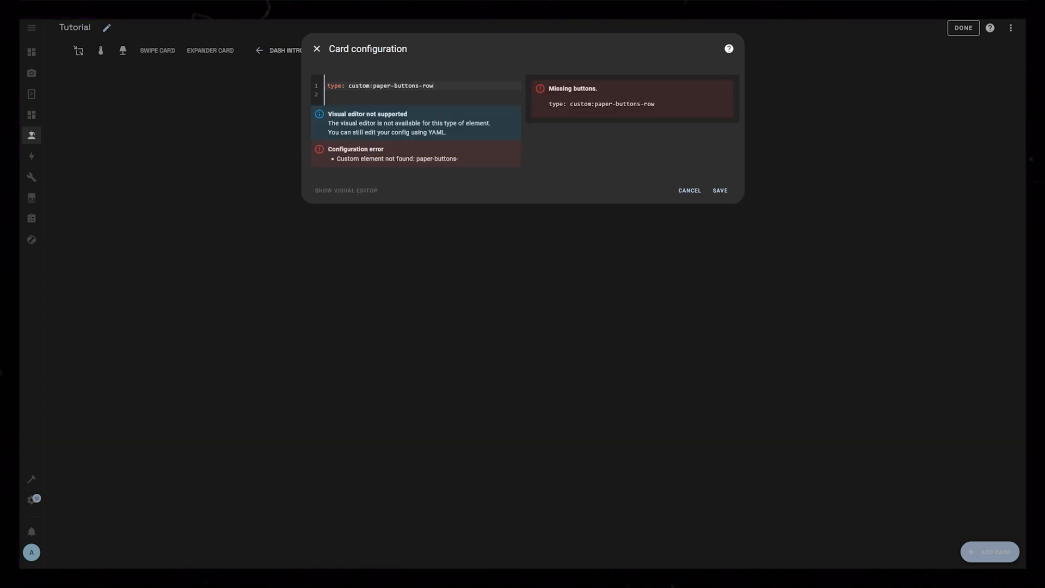
text(buttons:)
text(name: It is)
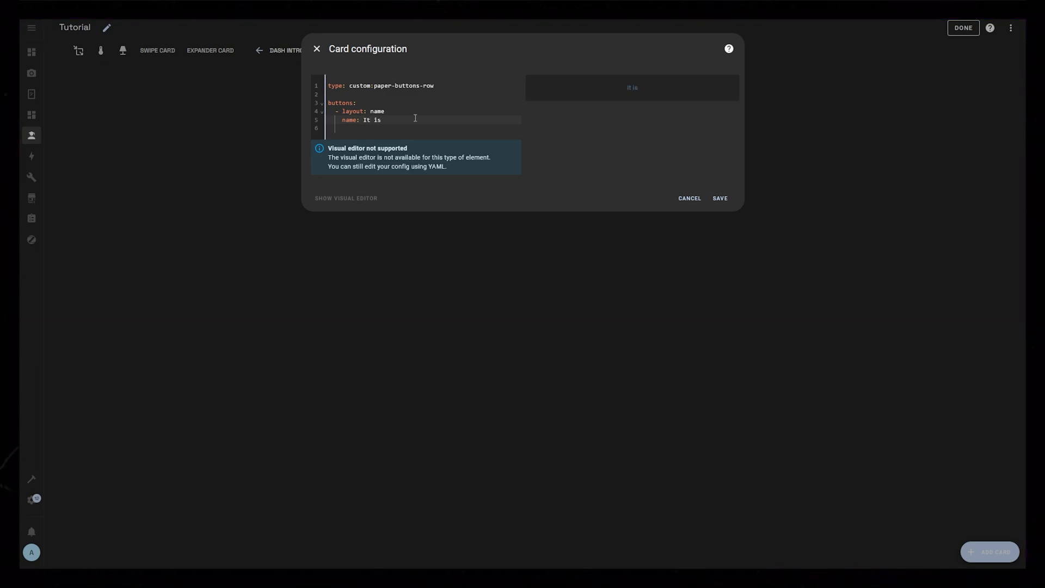
Step: Add a second name|icon button bound to sensor.weather_forecast_v2
key(Enter)
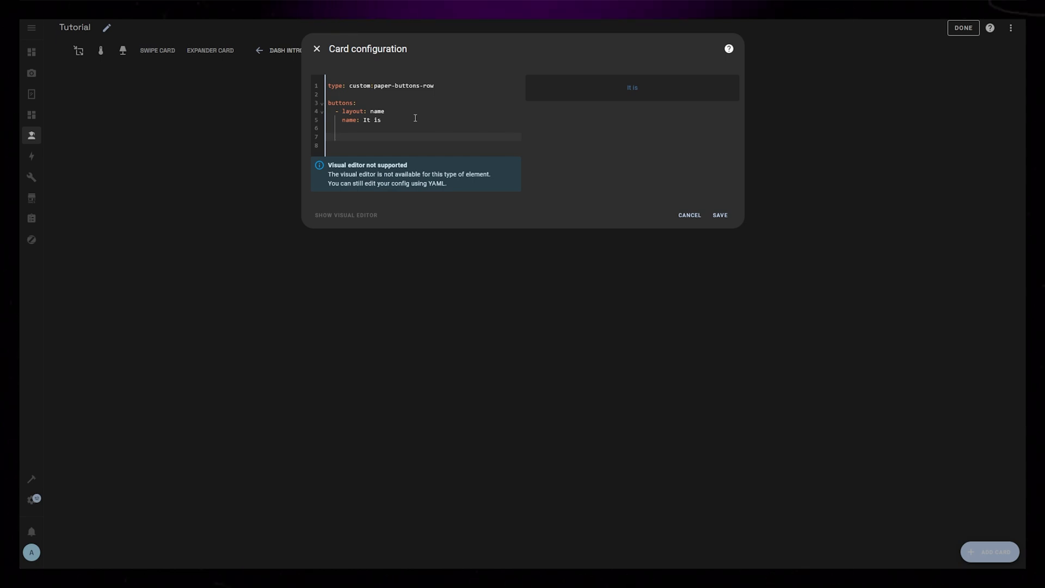
text(- layout: n)
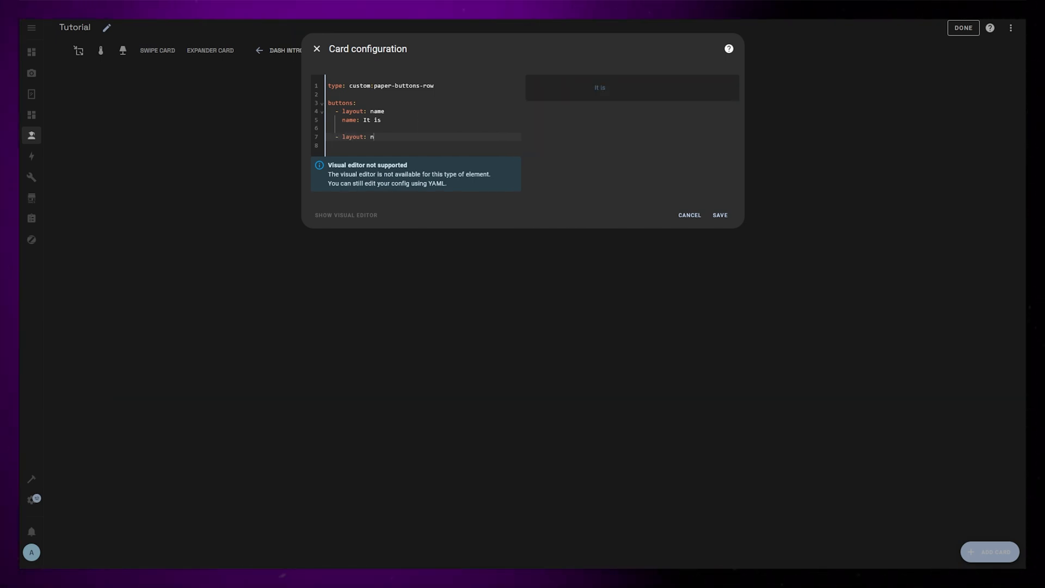
text(ame|icon)
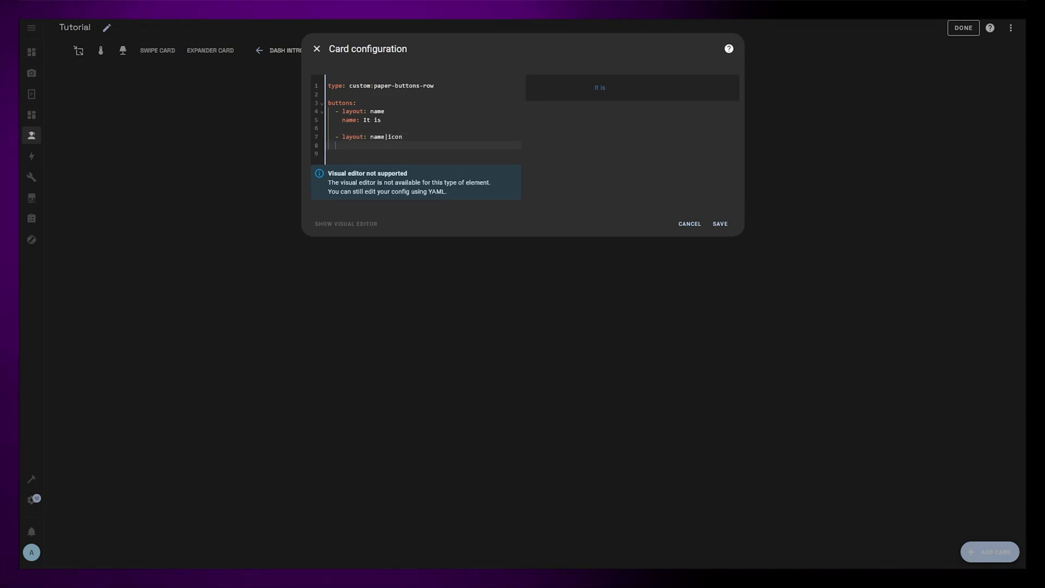
text(entity:)
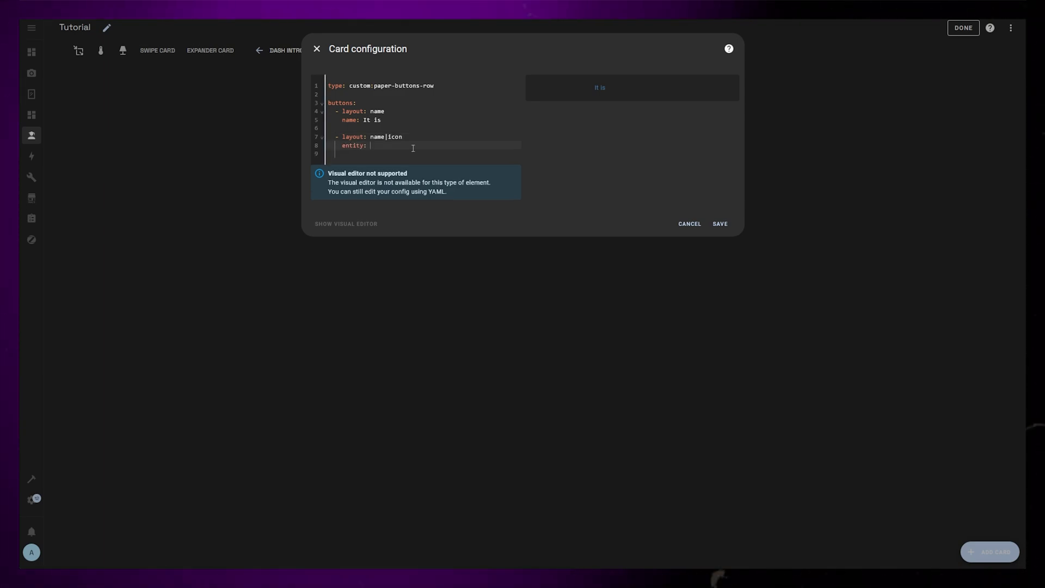
text(sensor.weather_forecast_v2)
click(423, 153)
text(name:)
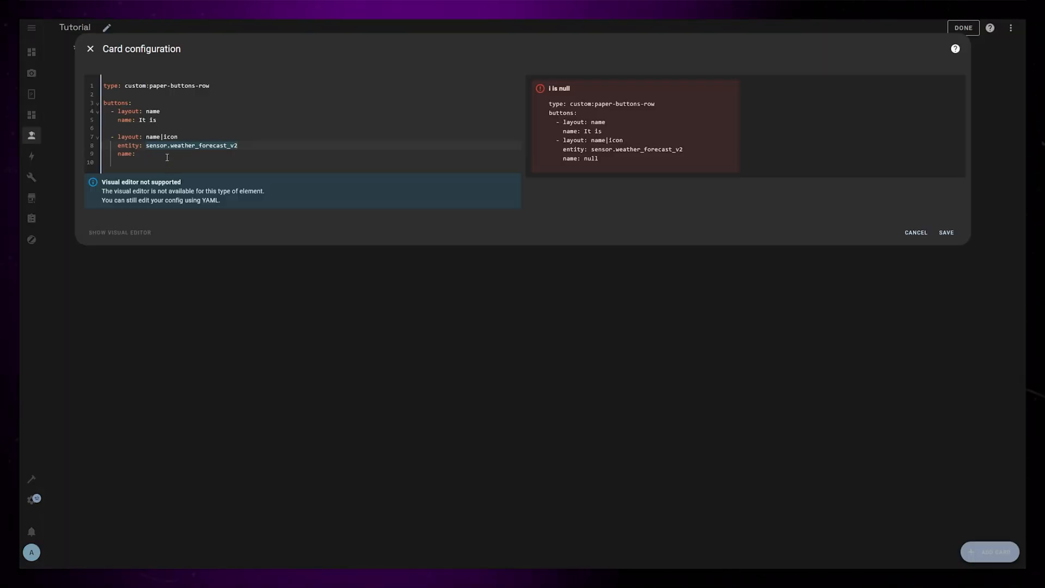
Step: Template the weather button's name with state_attr current temperature, then start its image line
text("{{}}")
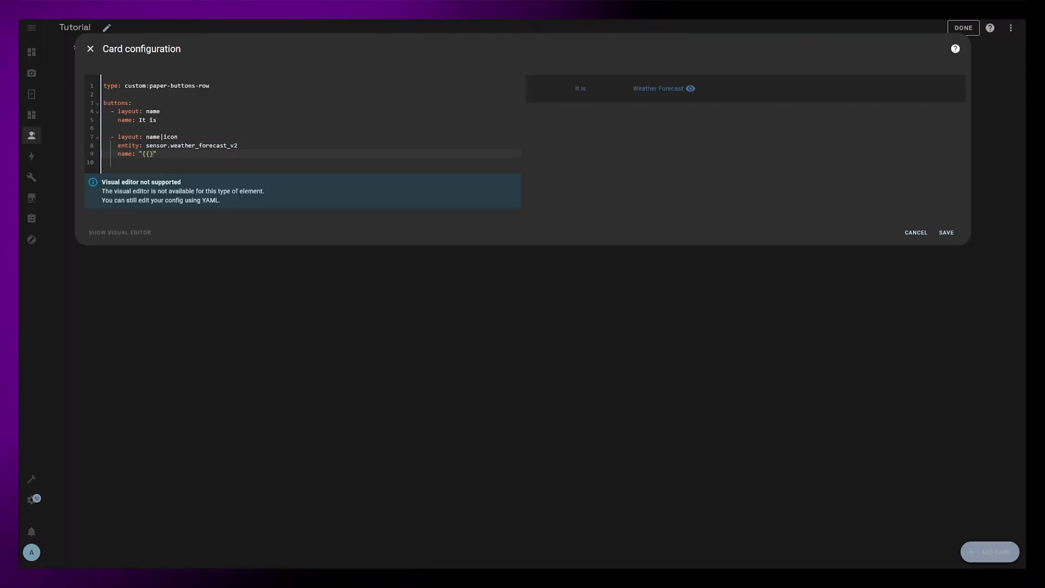
text(state_atr)
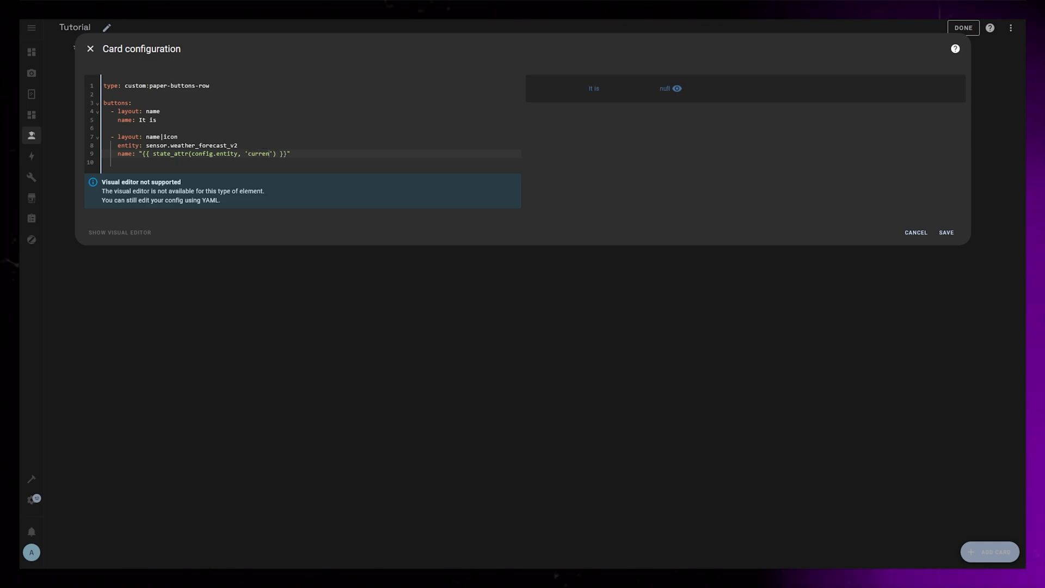
text(.temperature)
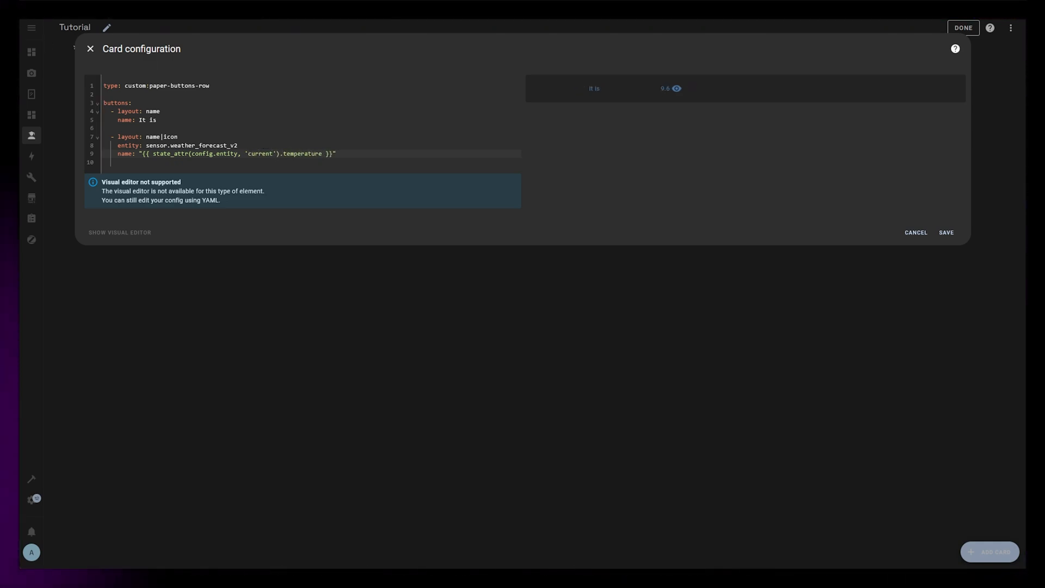
text(image: ")
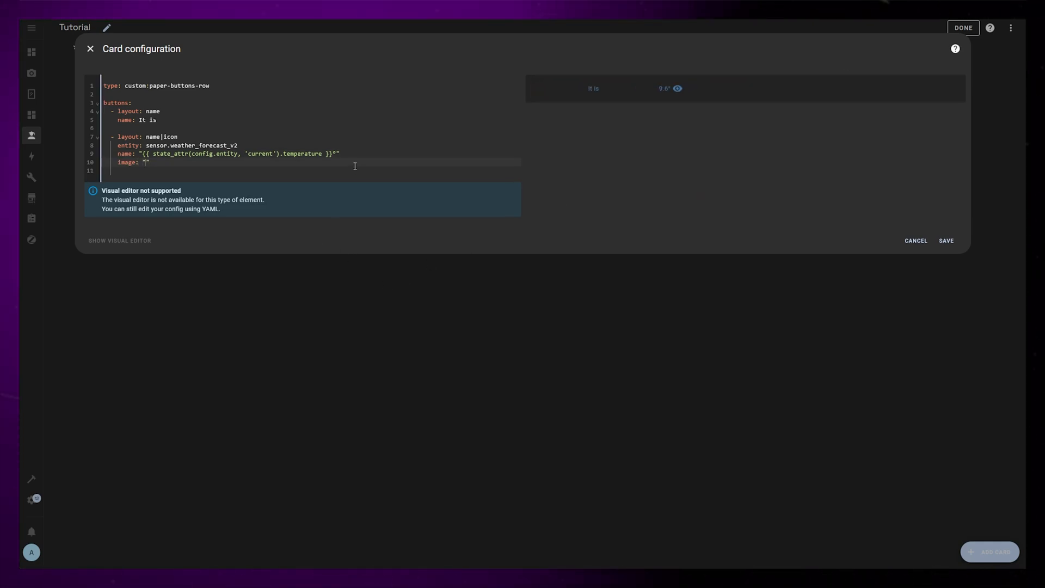
text({{ state_attr(config.entity, 'current').temperature }})
text(button:)
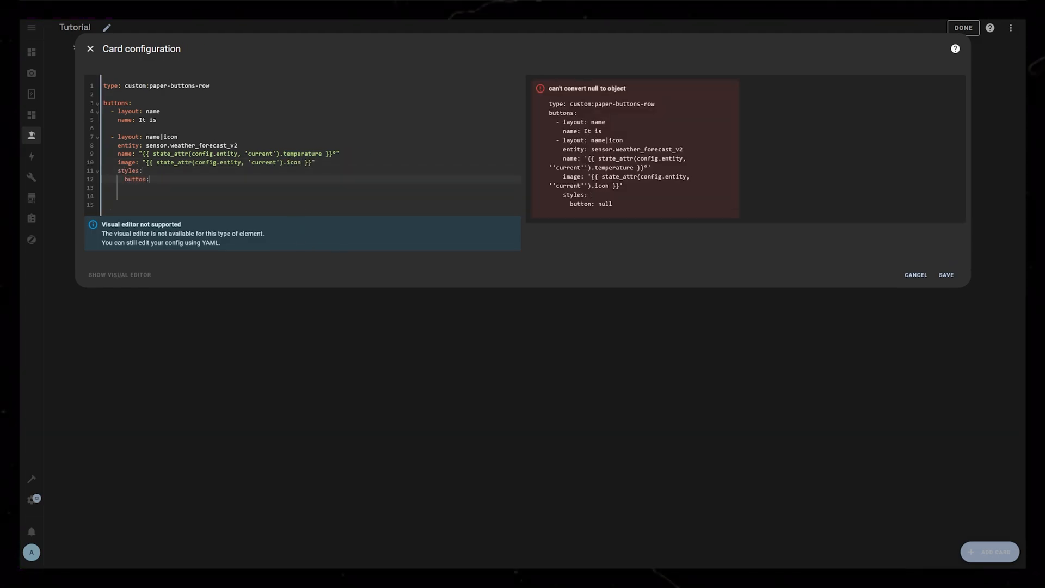
Step: Style the weather pill with padding 2px 8px, gray1000 background and 24px border-radius
text(padding: 2px 8px)
click(310, 195)
text(background)
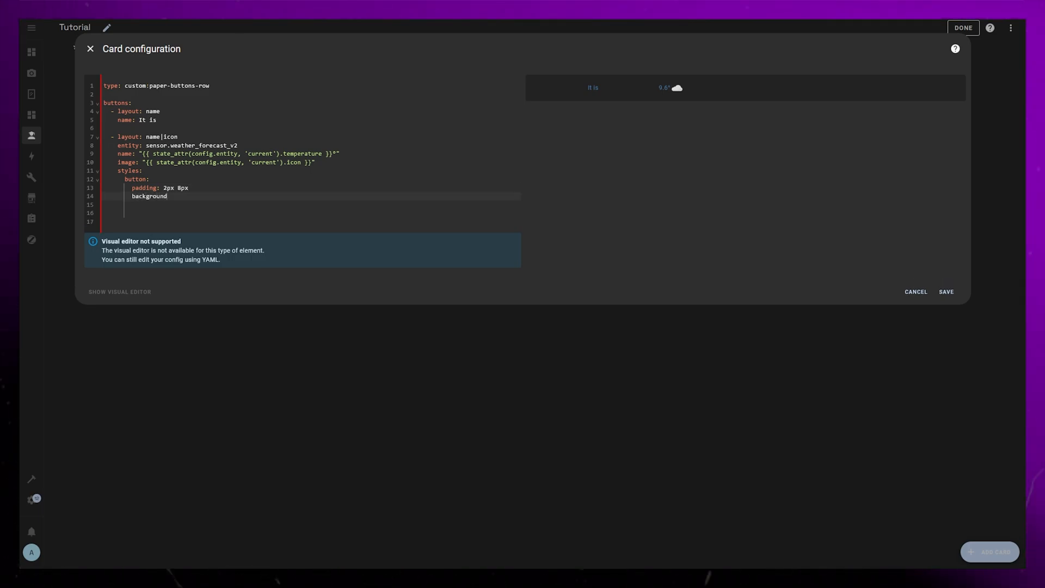
text(-color: var())
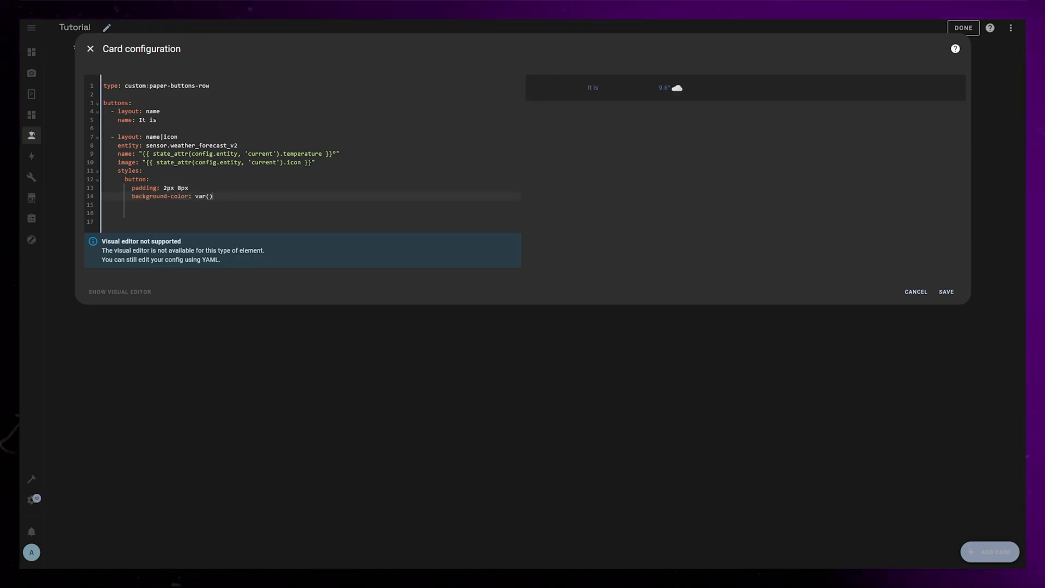
text(--gray1000)
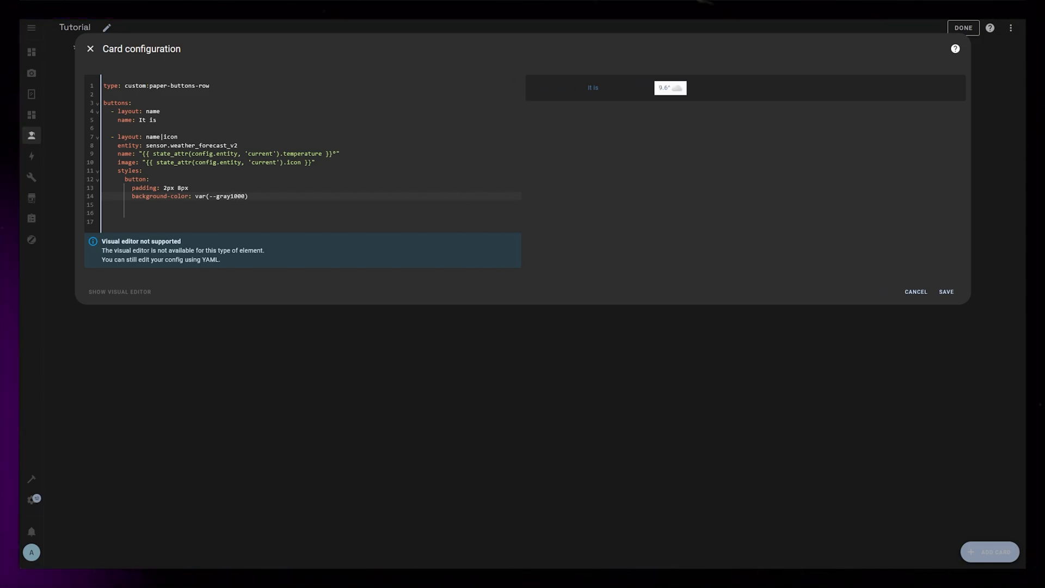
mouse_move(338, 342)
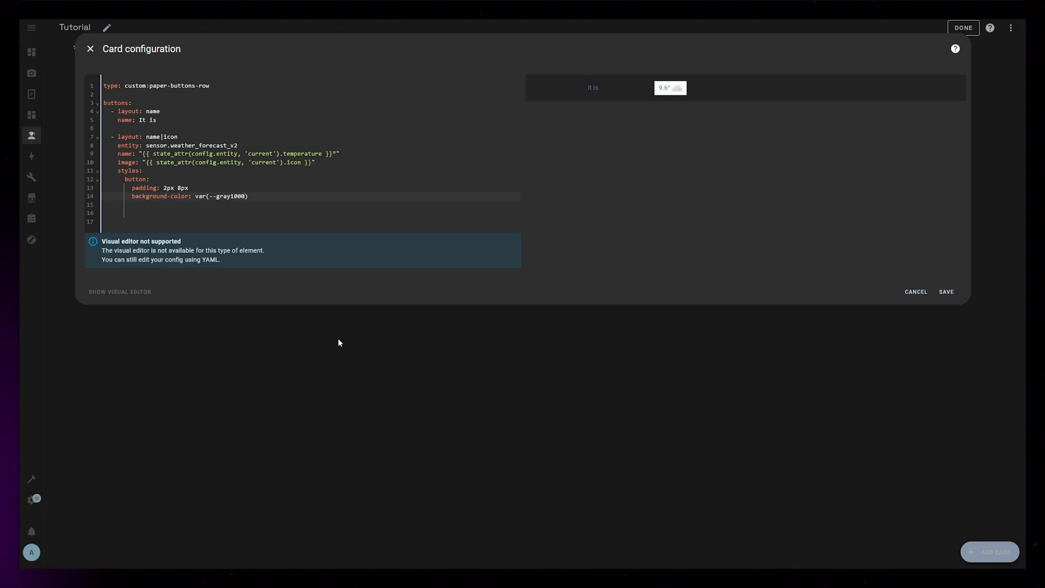
text(border-rad)
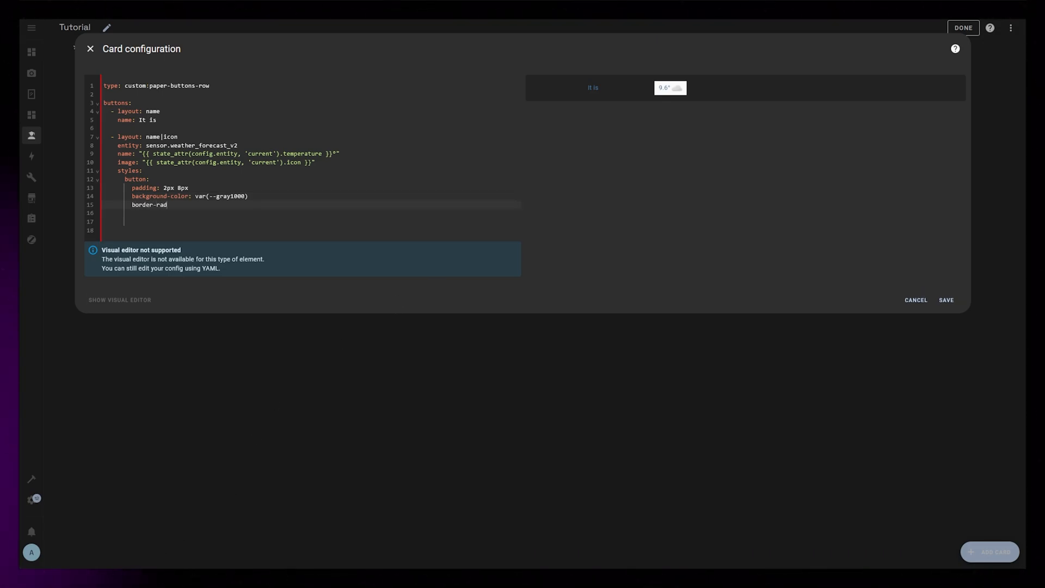
text(ius: 24px)
text(name:)
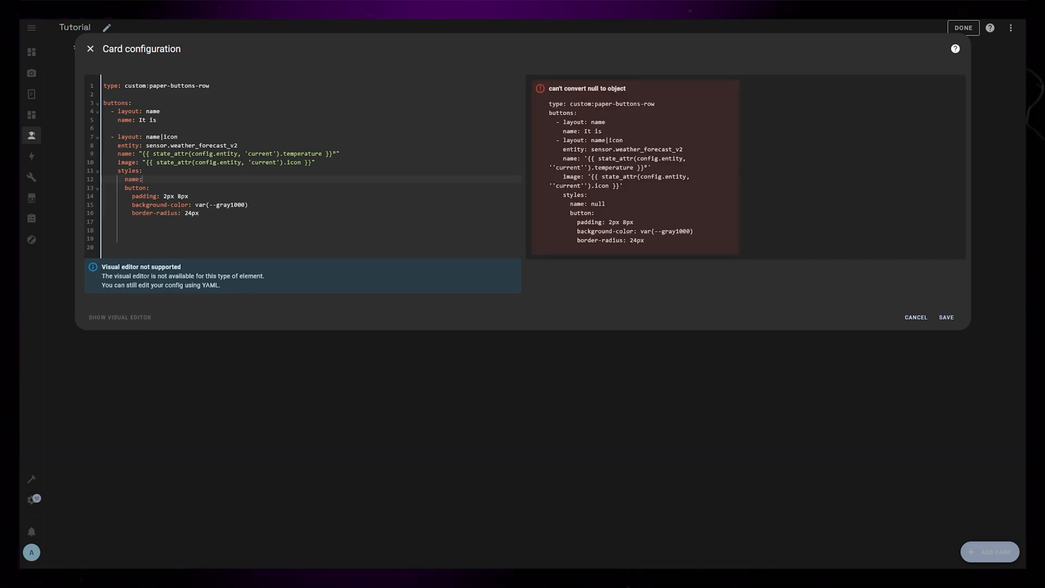
Step: Give the weather pill a gray colour, flex-basis 1 and display: flex
text(color: var(--))
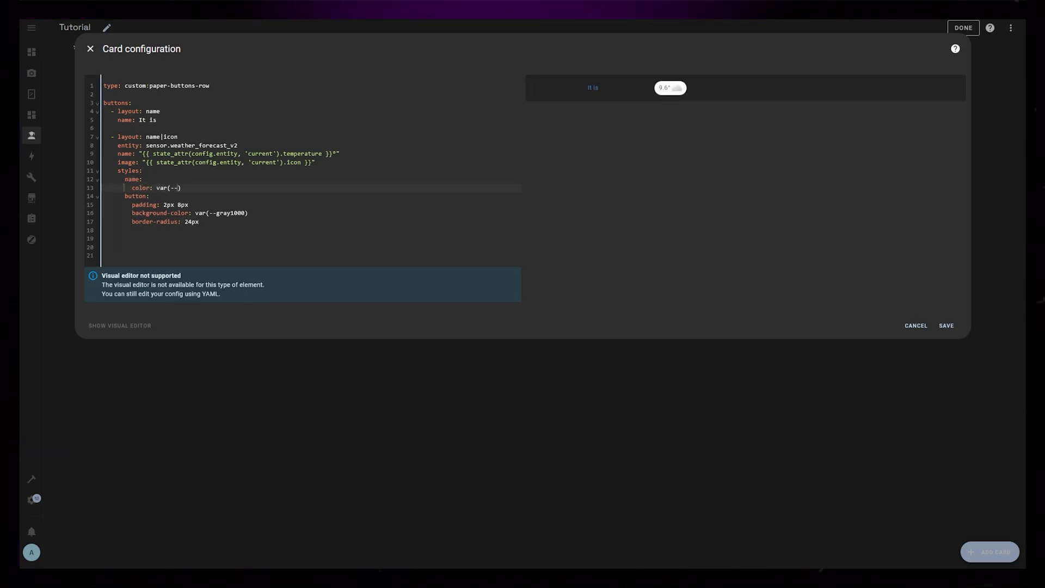
text(gray100)
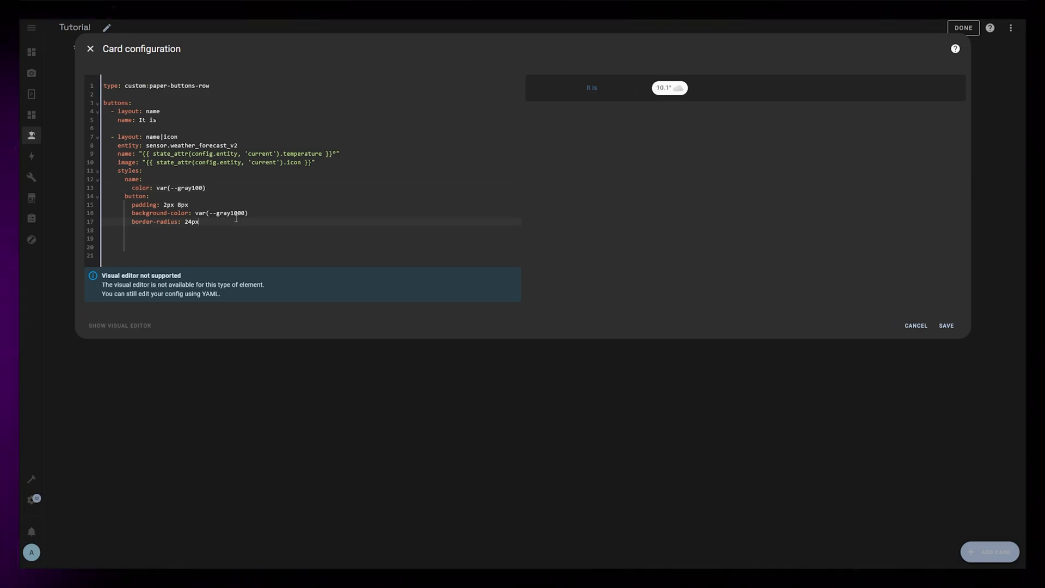
text(flex-ba)
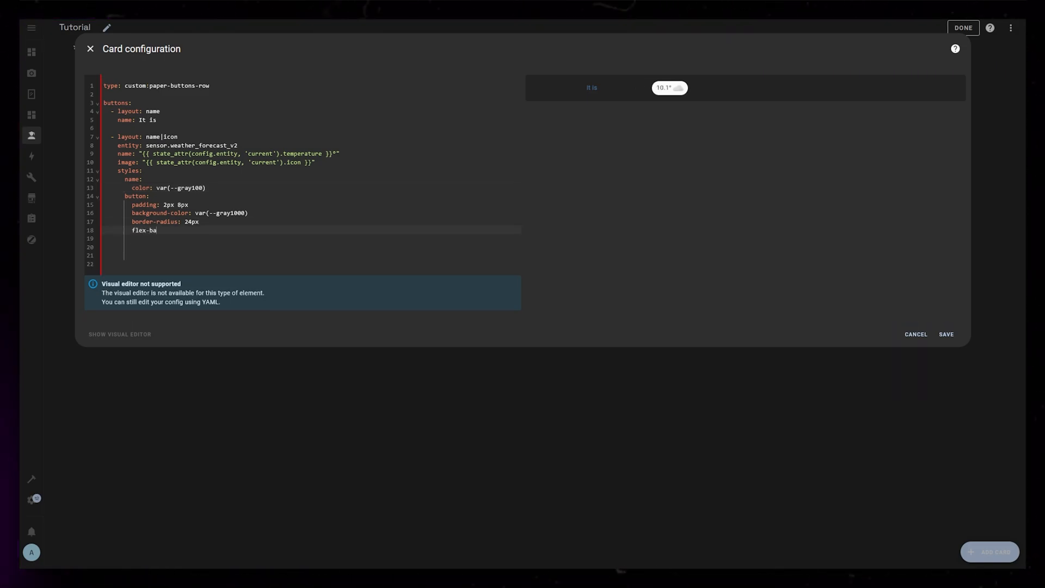
text(sis: 1)
click(311, 238)
text(flex-shrik: 0)
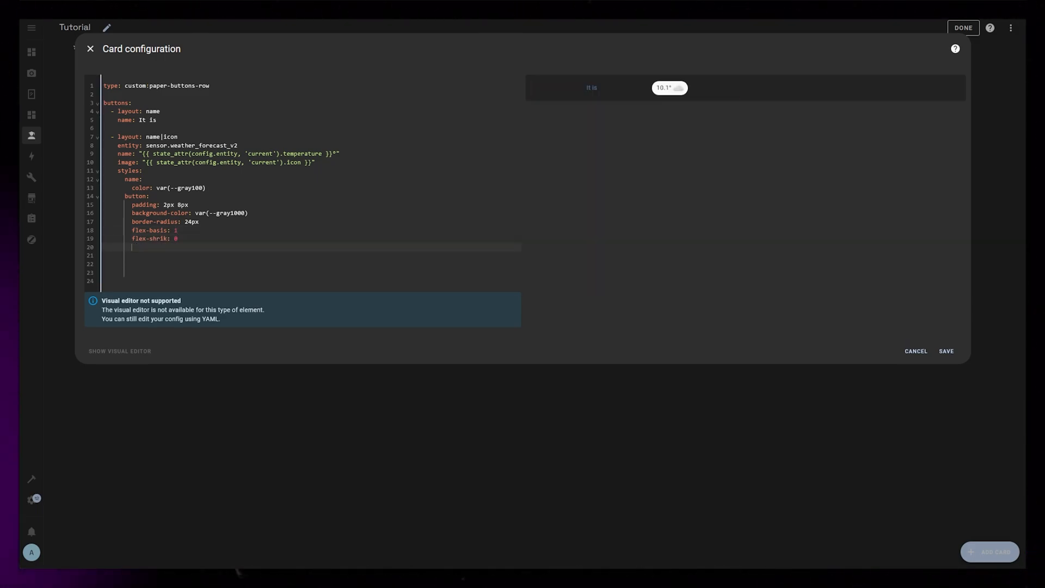
text(display: flex)
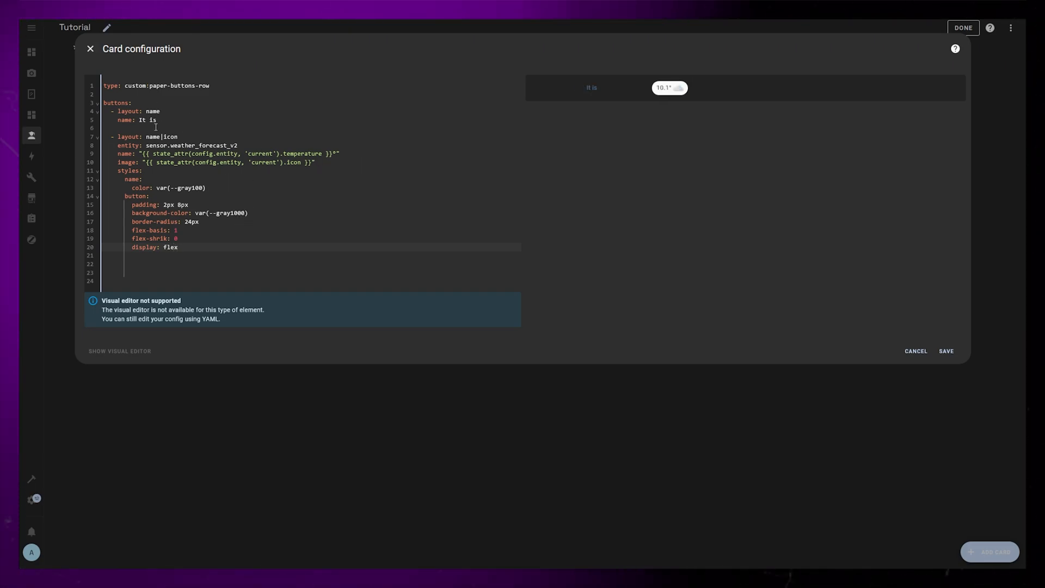
Step: Add a styles block to the 'It is' button with a gray1000 name colour
key(enter)
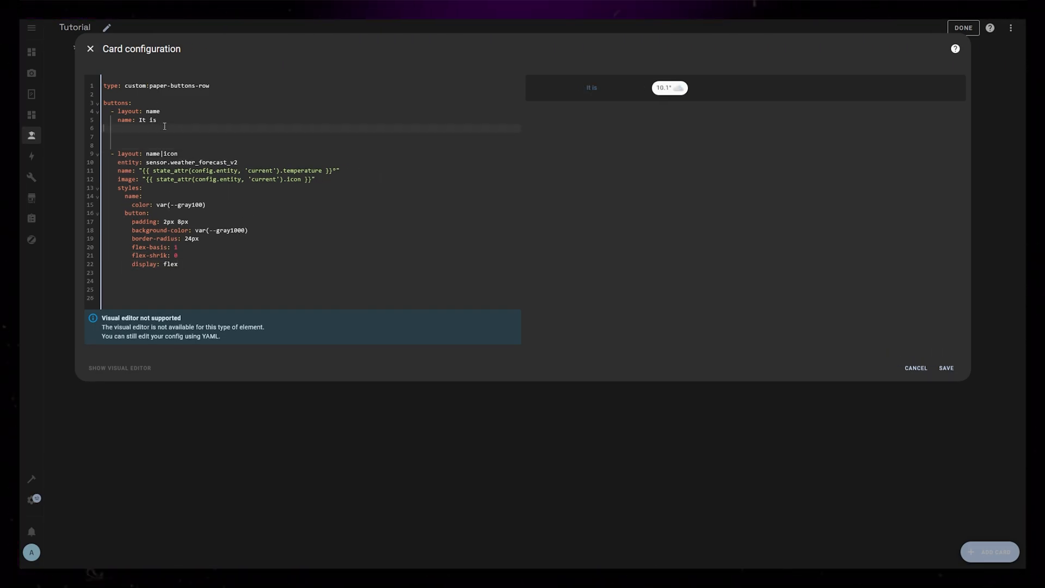
text(styles:)
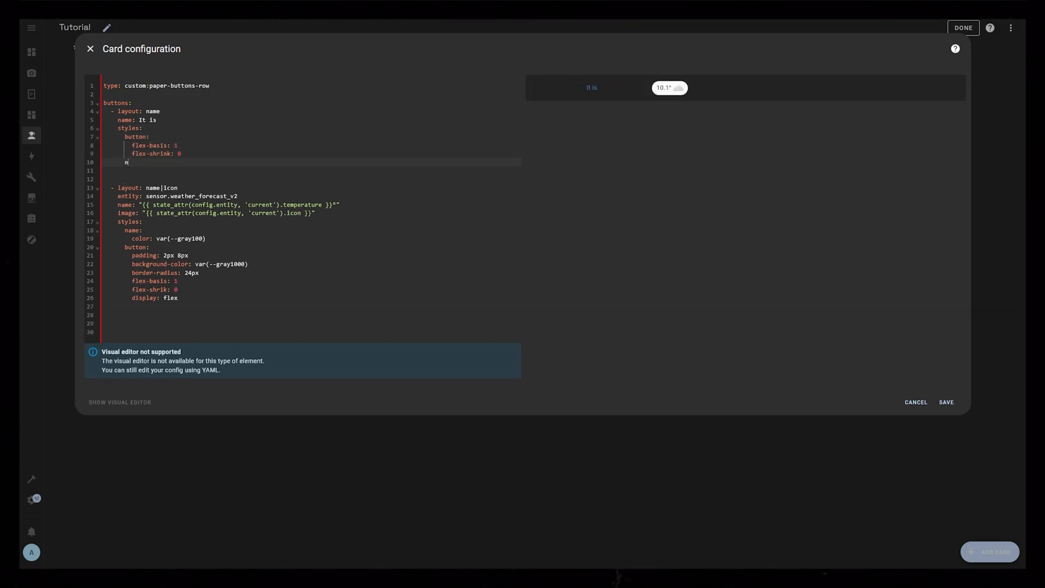
text(name:)
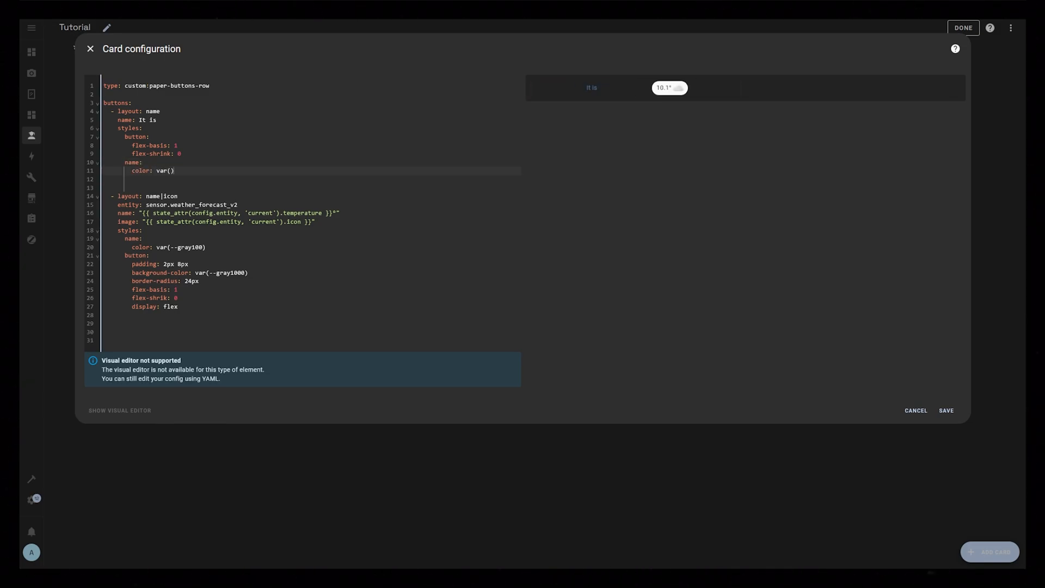
text(--gray1000)
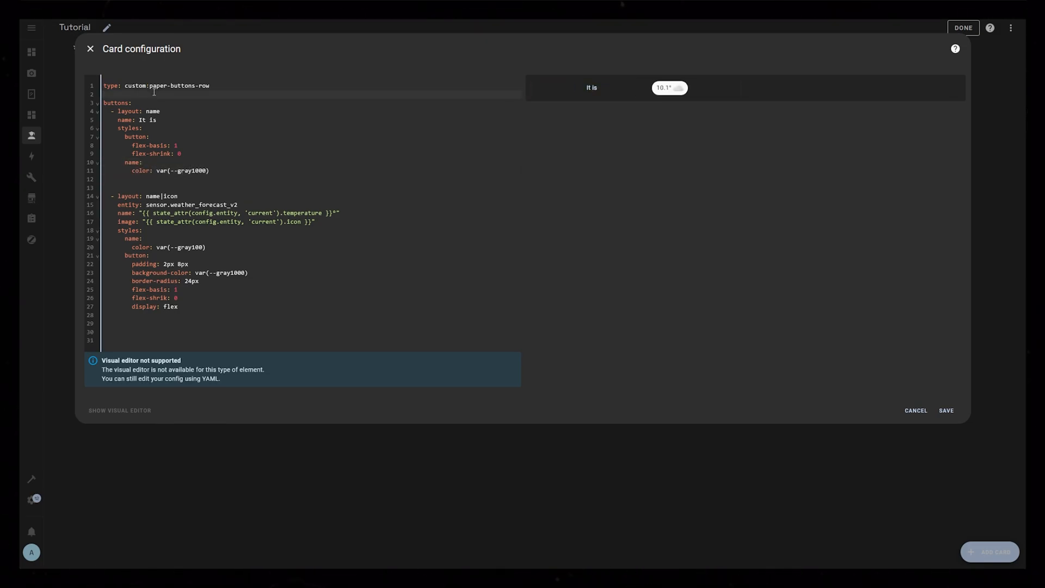
text(styles:)
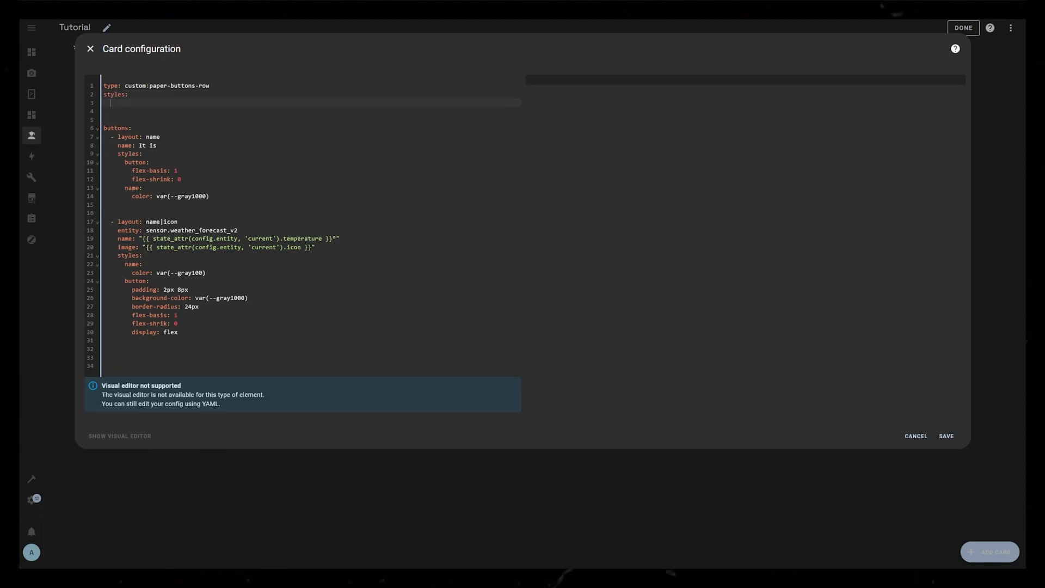
Step: Set card styles: justify-content flex-start, flex-wrap wrap, font-size 1.4em
text(justify-content: flex-start)
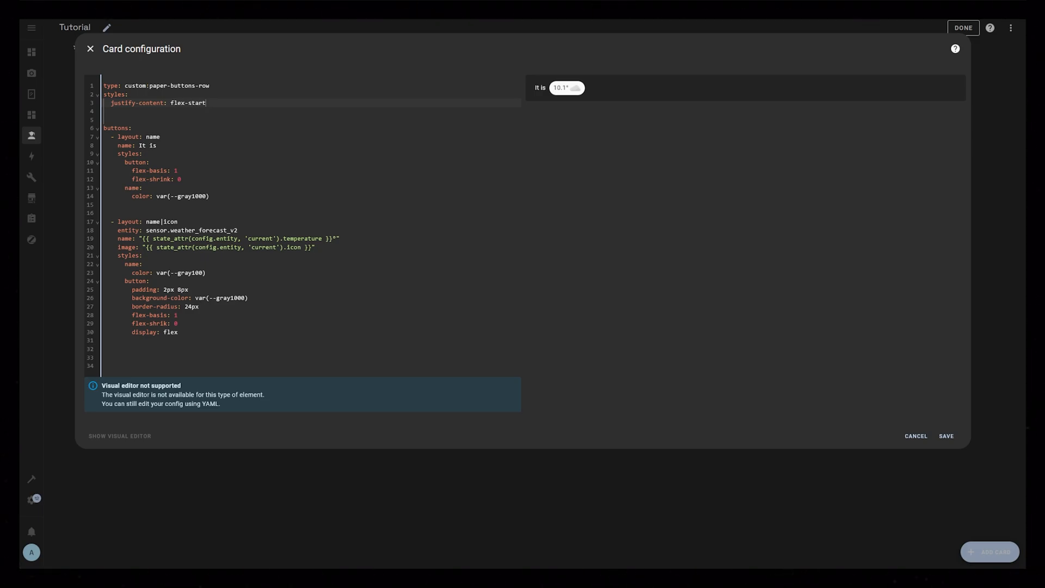
text(flex-wrap: wrap)
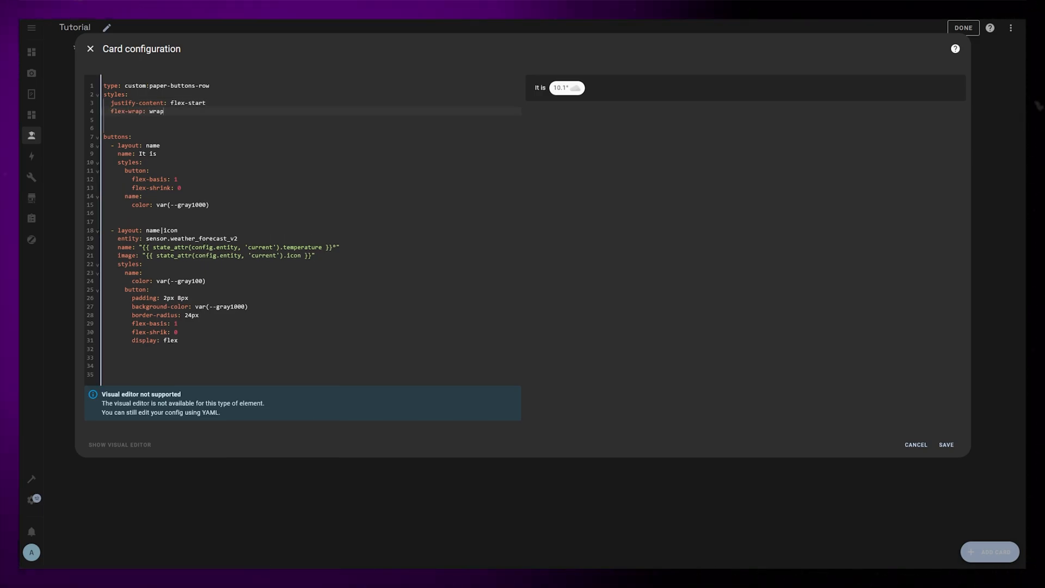
text(font-size: 1.4)
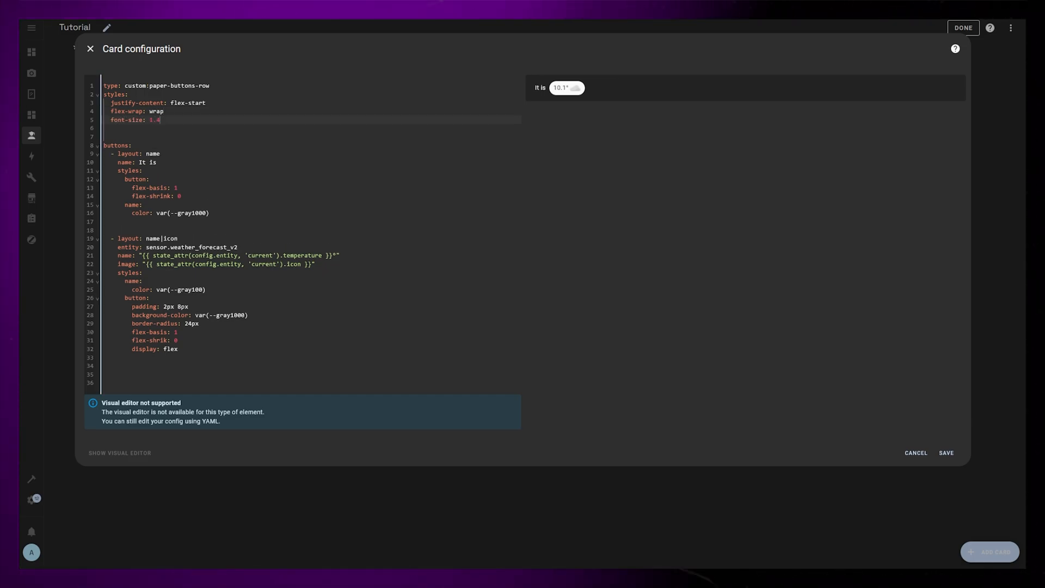
text(em)
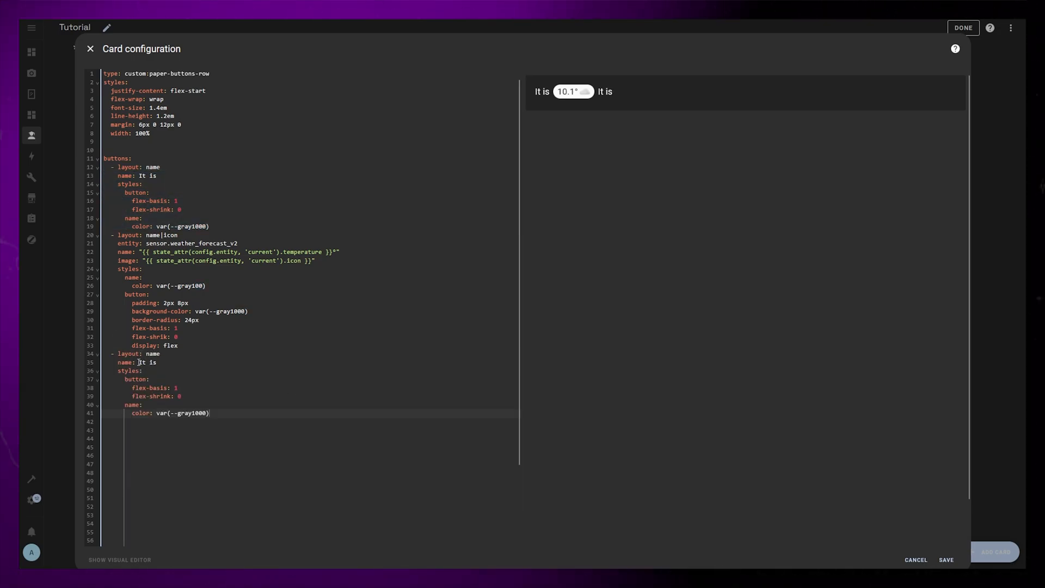
Step: Add 'outside.' and 'Electricity costs' text, a round(2) kr nordpool pill, and 'and we're using'
text(outside.)
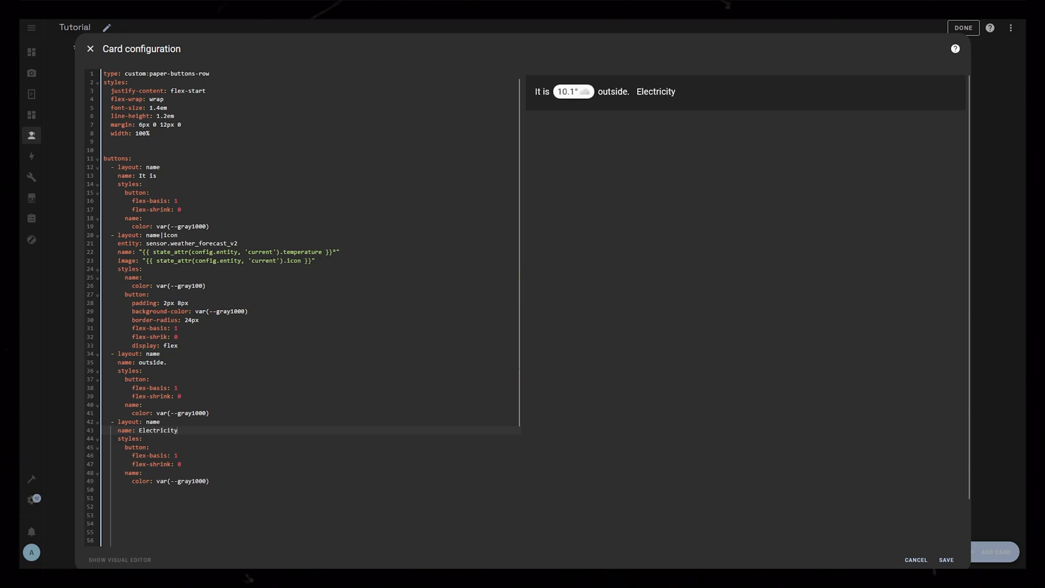
text(costs)
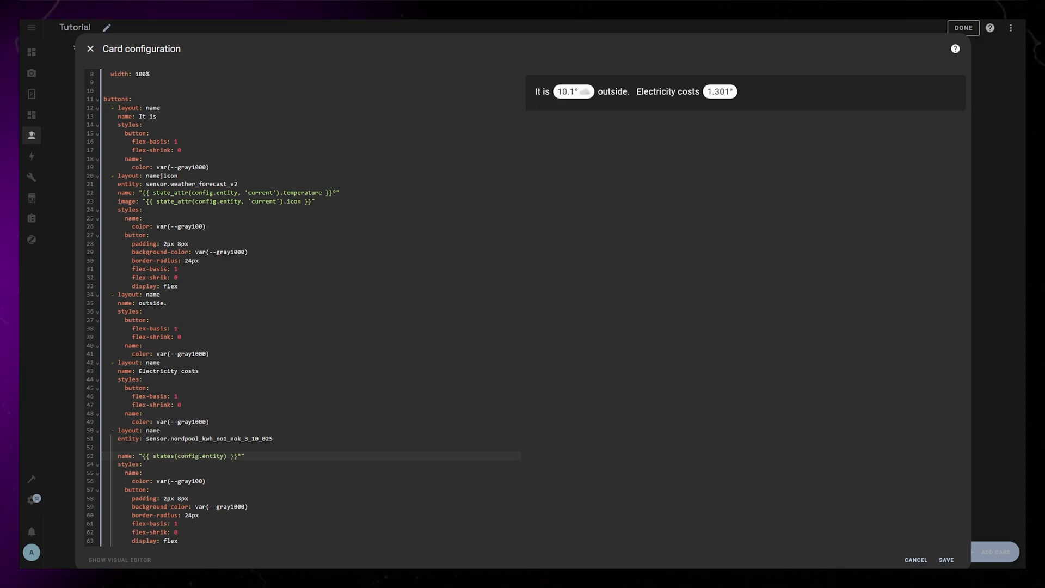
text(| round(2))
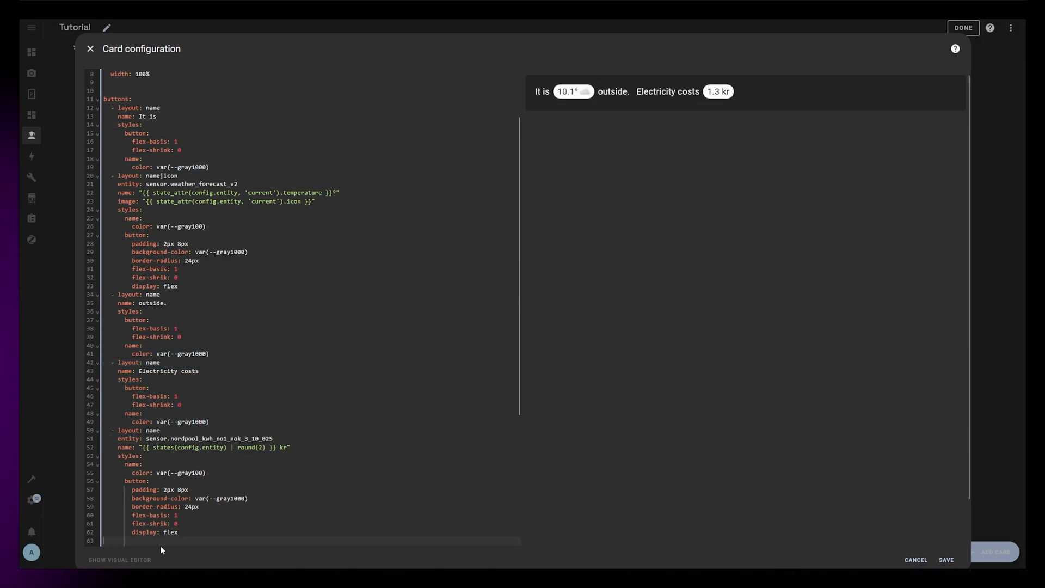
text(and we're usi)
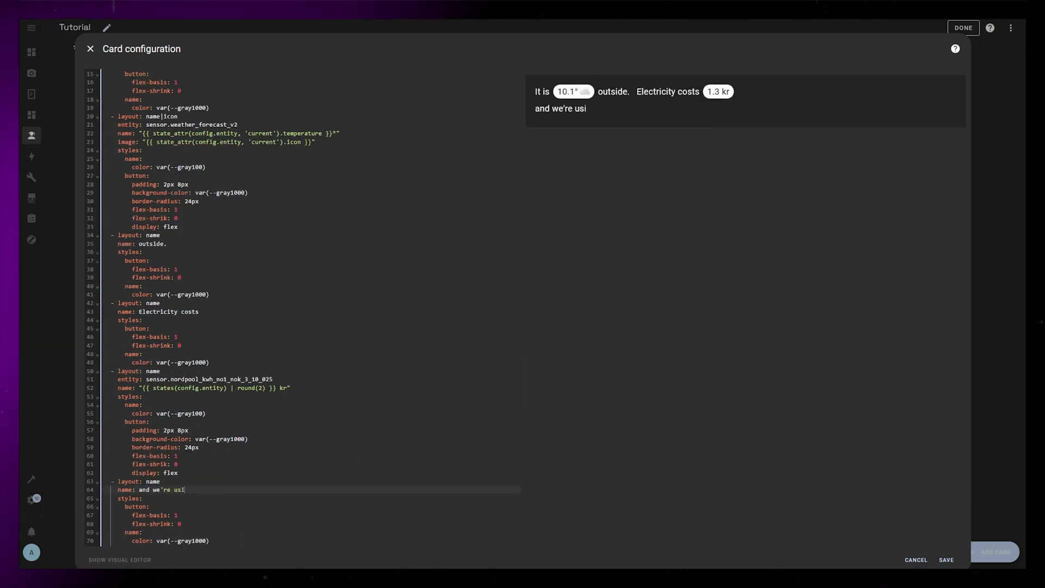
text(ng)
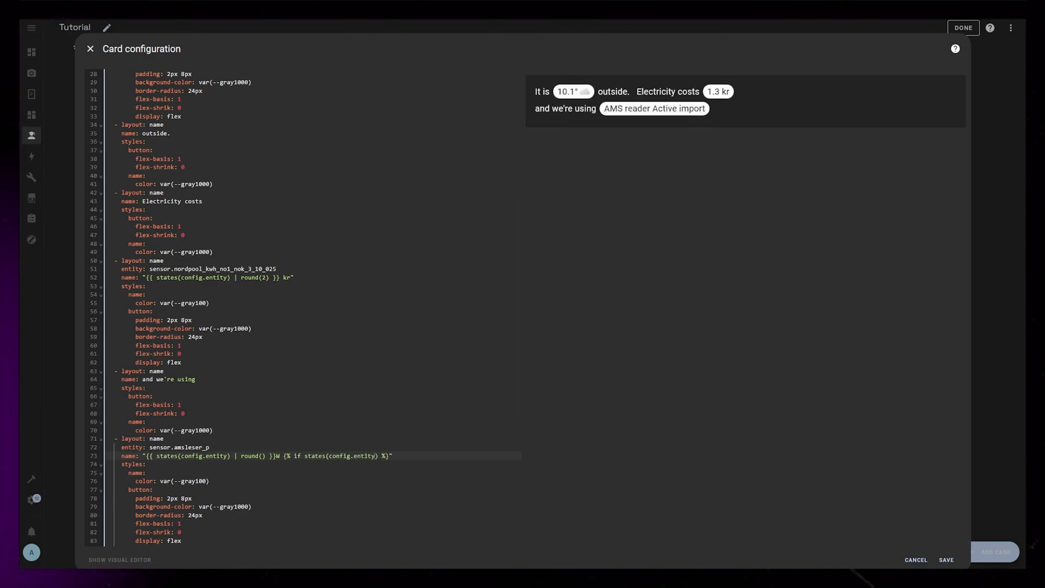
Step: Add a watts pill with a > 4000 condition, 'with' text, and a sensor.lights_on pill
text(| float > 4000)
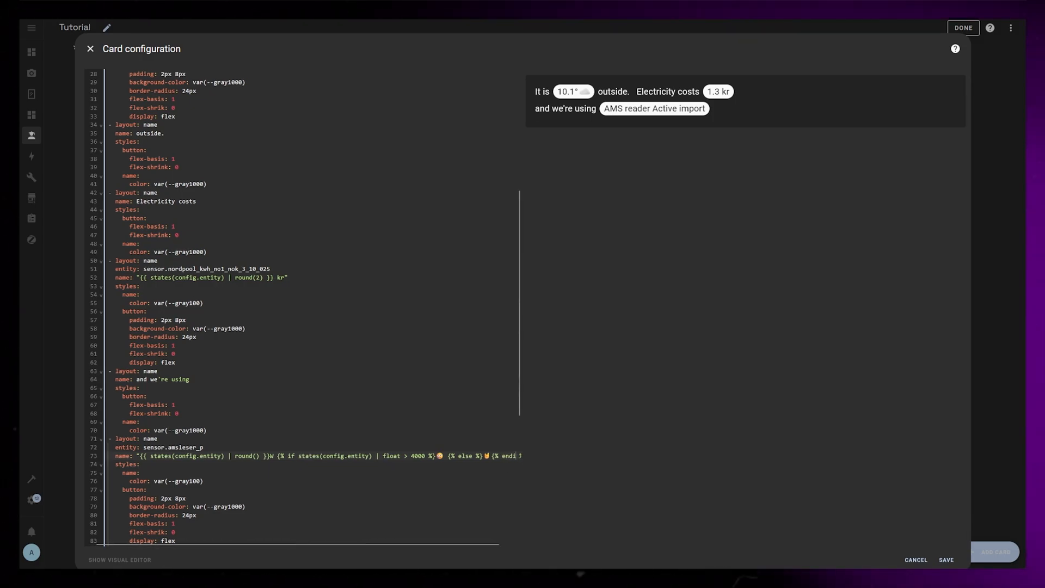
scroll(down, 3)
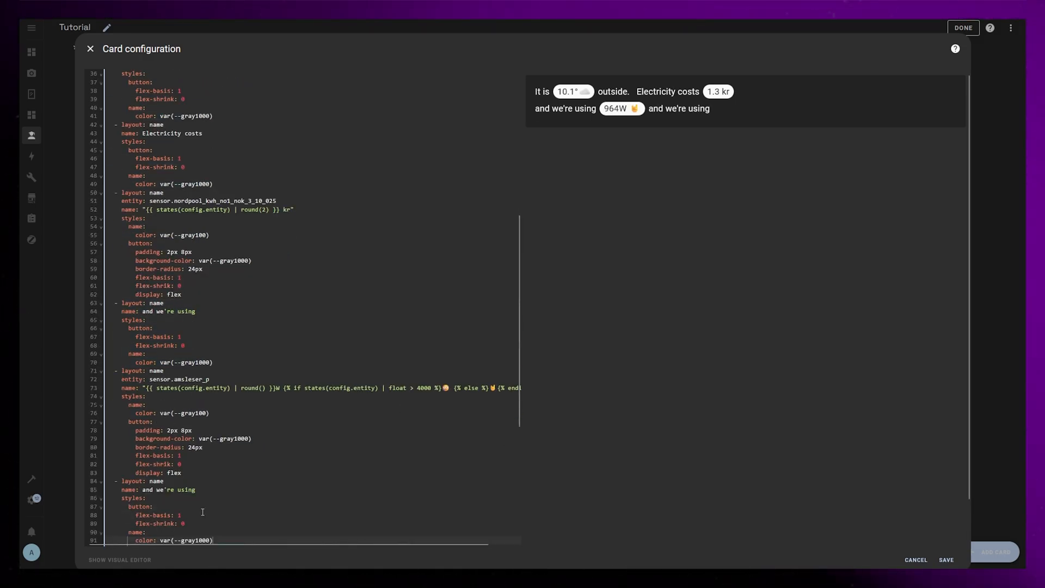
scroll(down, 3)
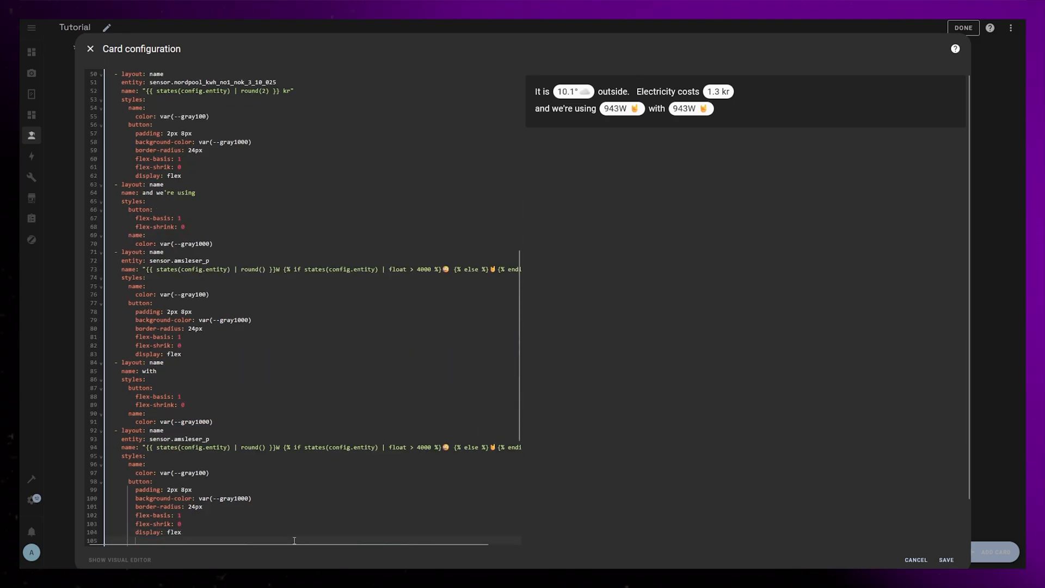
text(sensor.lights_)
text(entity: sensor.calend)
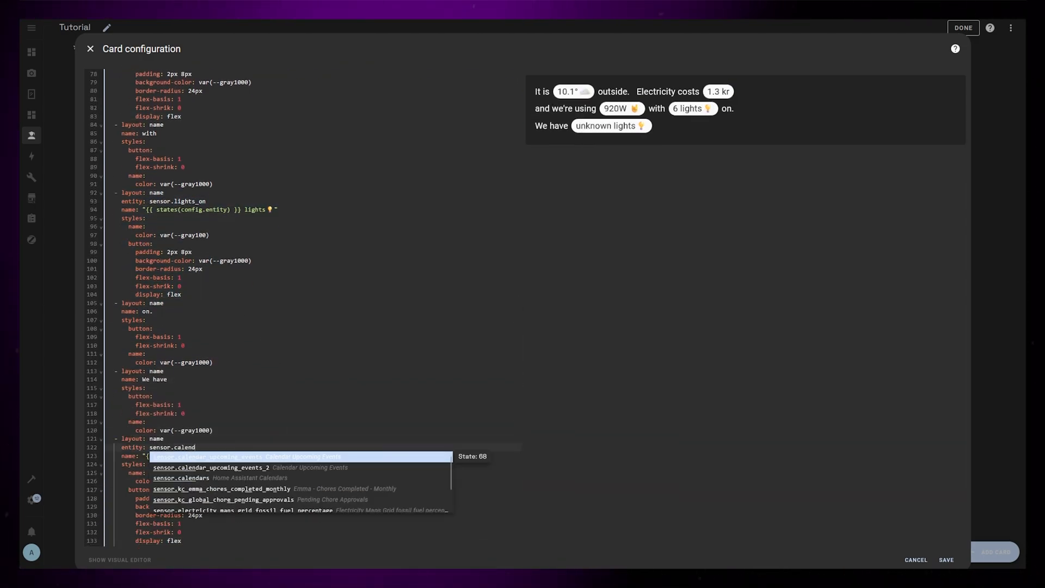
Step: Pick sensor.calendar_upcoming_events and begin its events template using {% set %} and now().strftime
click(210, 468)
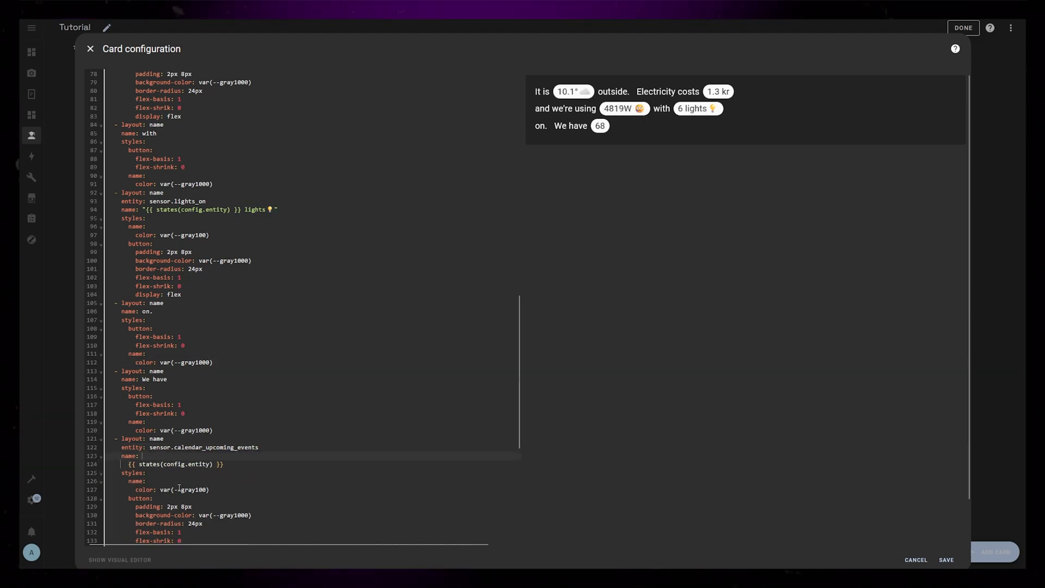
text({% set  %})
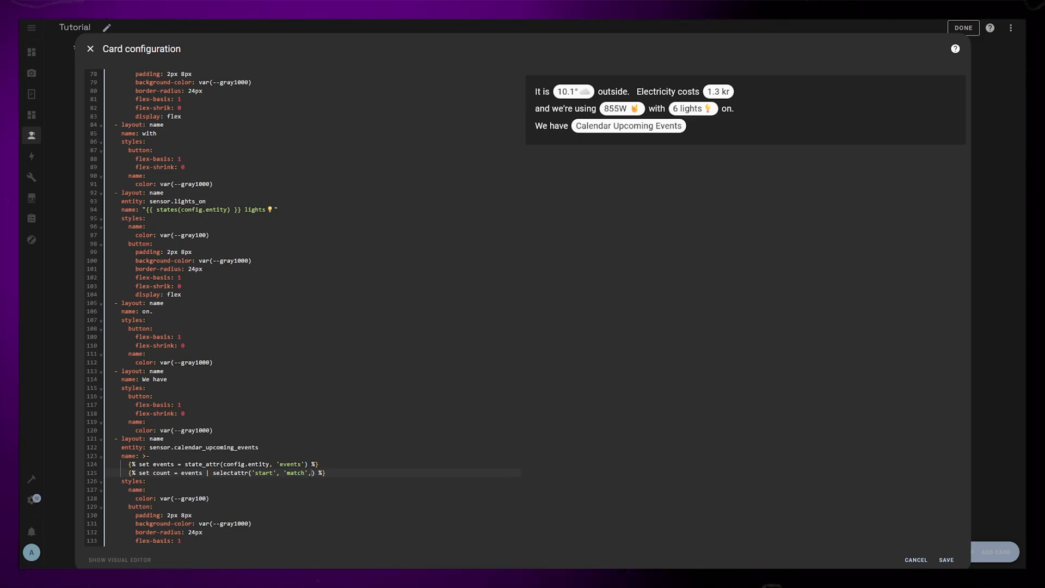
text(now().strft)
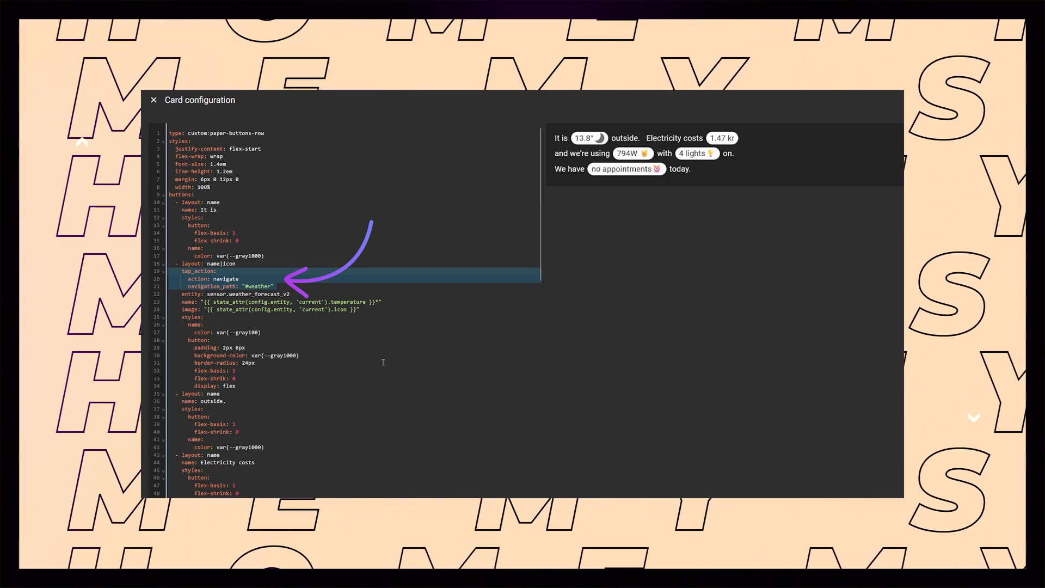
Step: Give the weather pill a navigate tap_action to #weather and view the finished dashboard
click(154, 100)
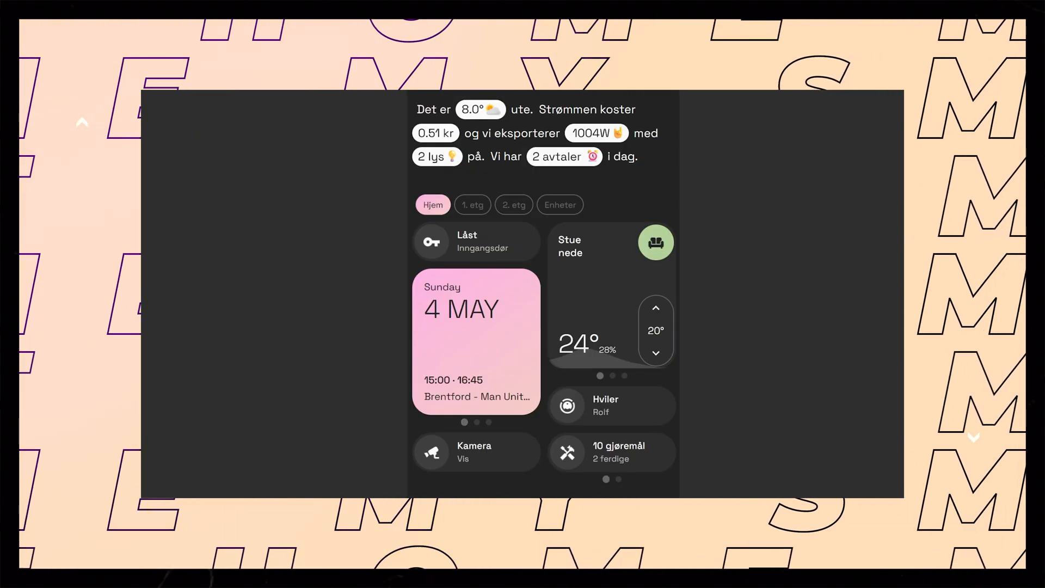